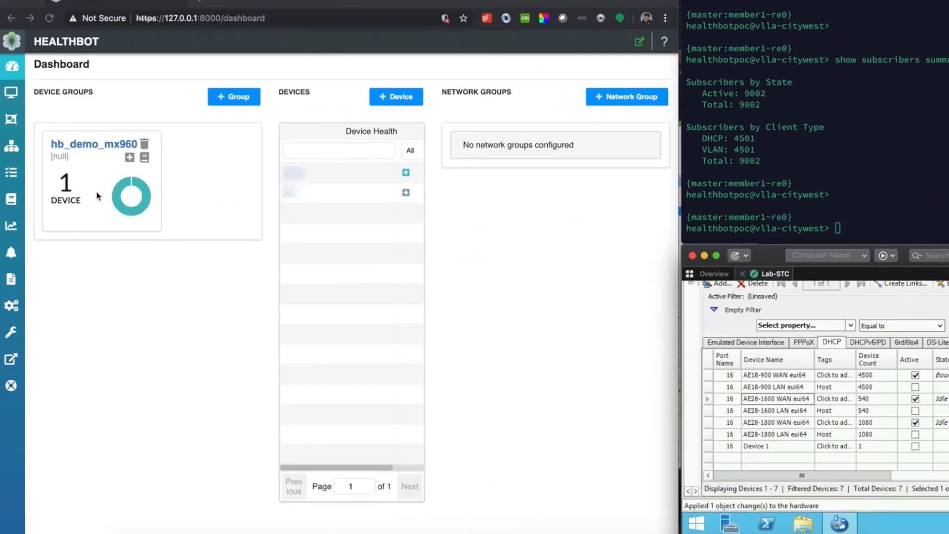
{"action": "mouse_move", "coordinate": [278, 160]}
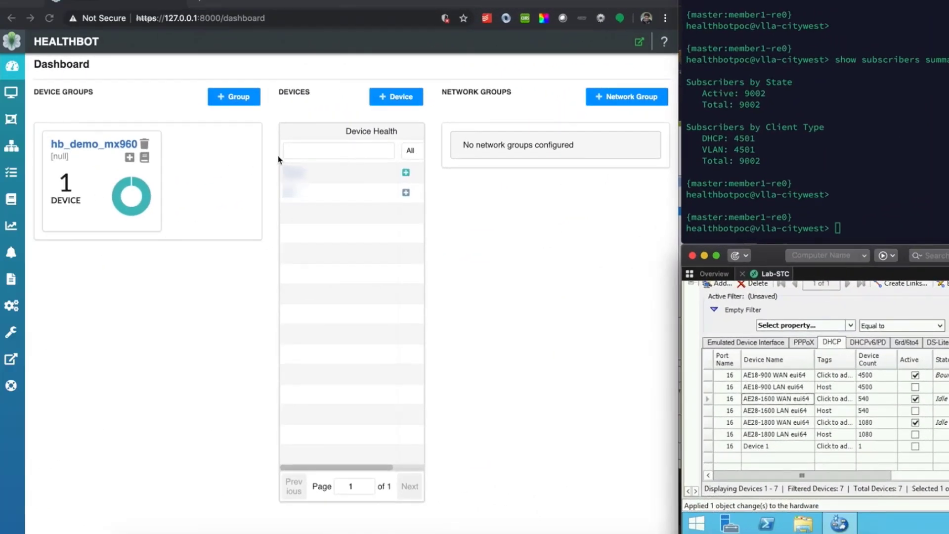
{"action": "mouse_move", "coordinate": [69, 201]}
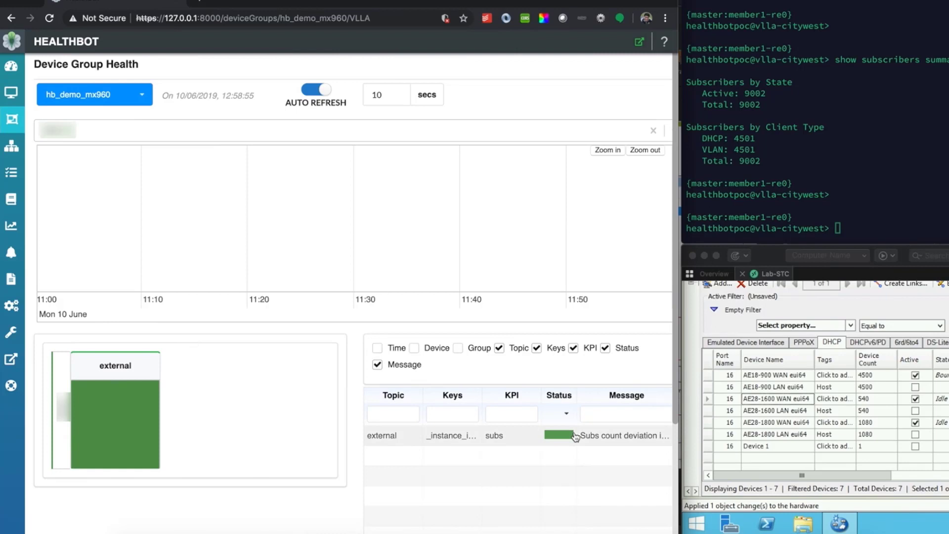
{"action": "mouse_move", "coordinate": [596, 437]}
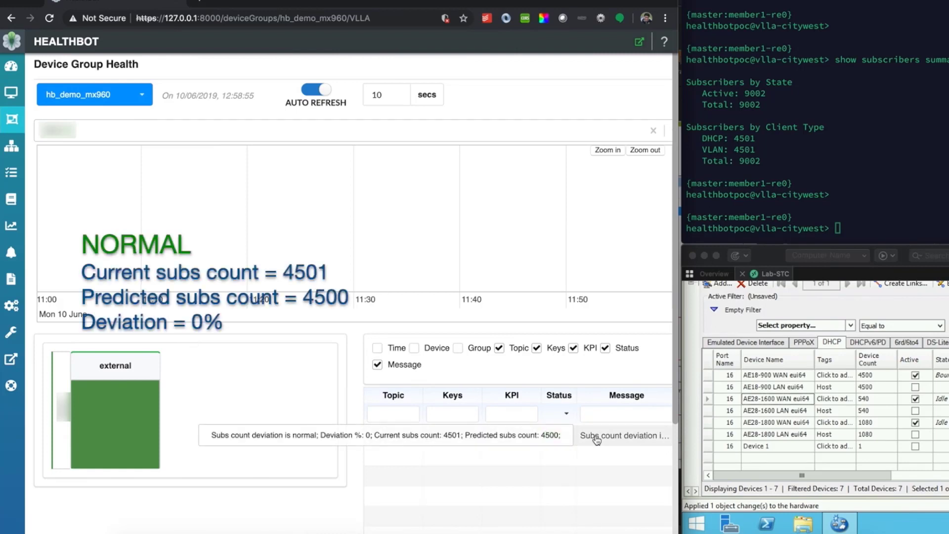
Read the normal subscriber deviation message (4501 vs 4500, 0%), then bring up actions for AE28-1600 WAN eui64.
{"action": "double_click", "coordinate": [347, 435]}
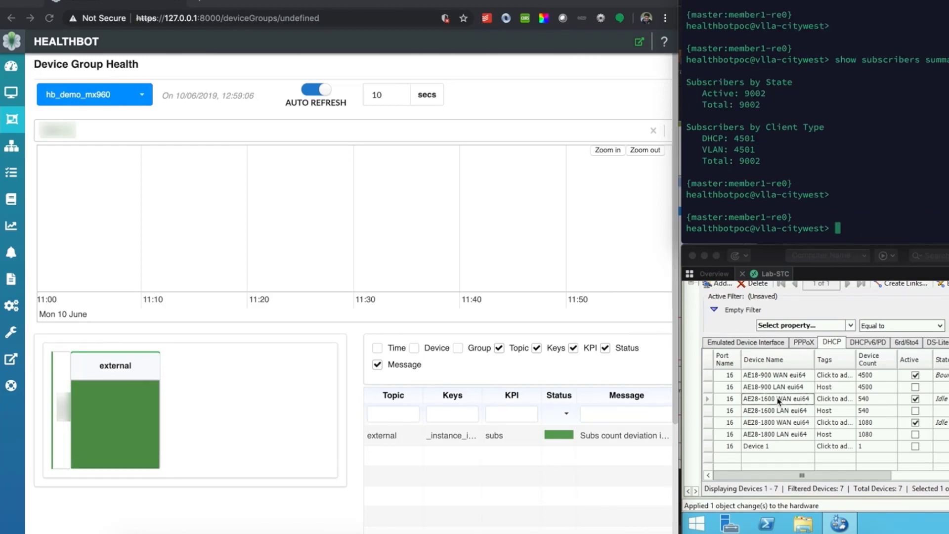
{"action": "right_click", "coordinate": [777, 398]}
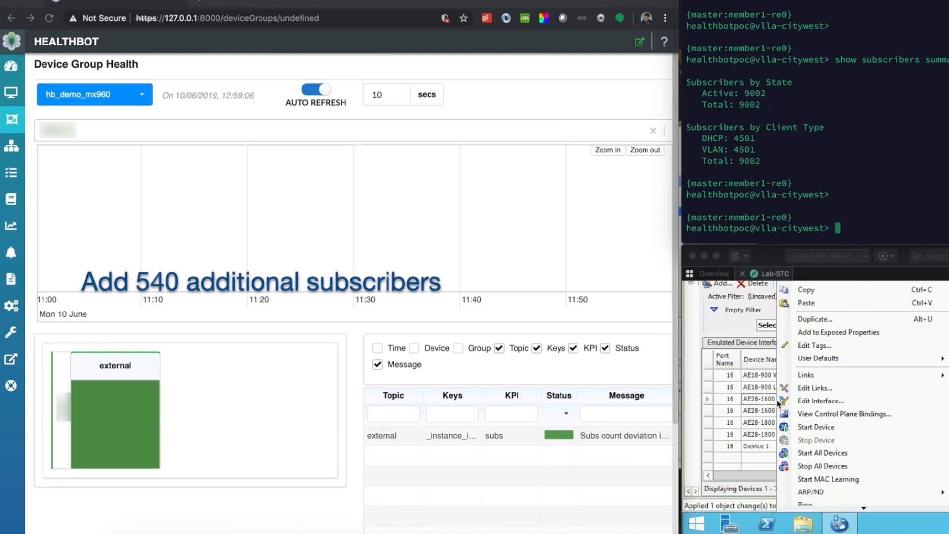